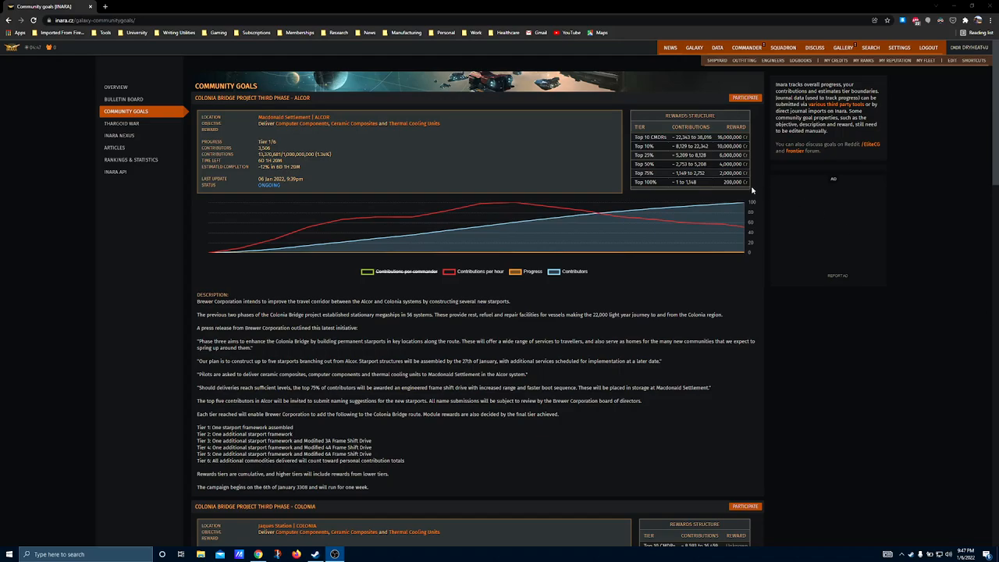
pyautogui.moveTo(212, 279)
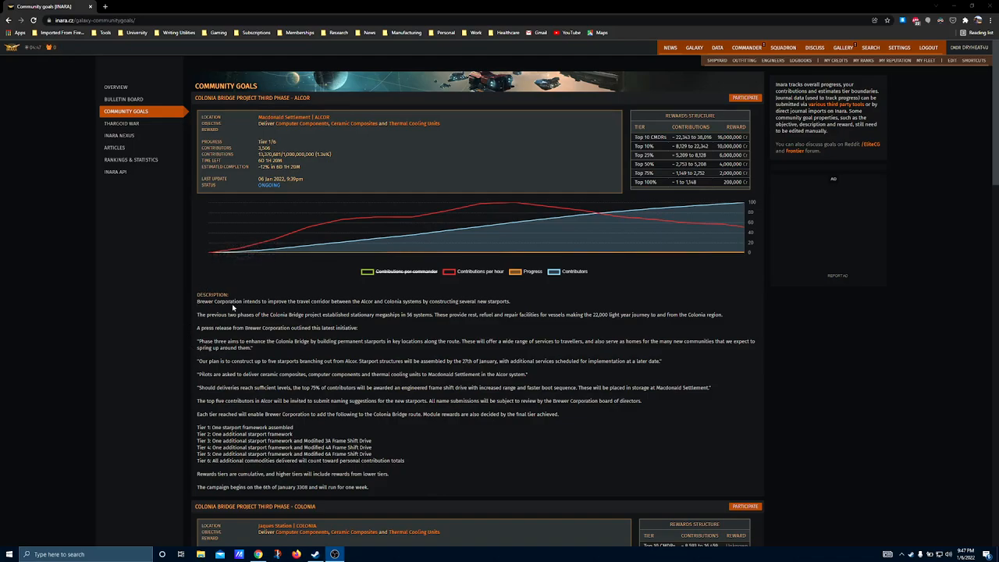
pyautogui.moveTo(334, 435)
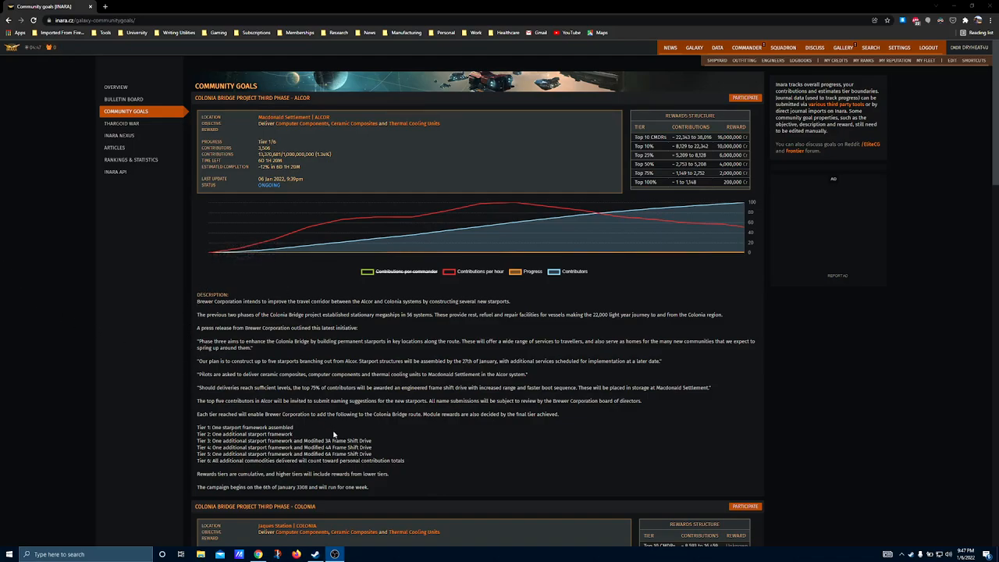
pyautogui.moveTo(363, 455)
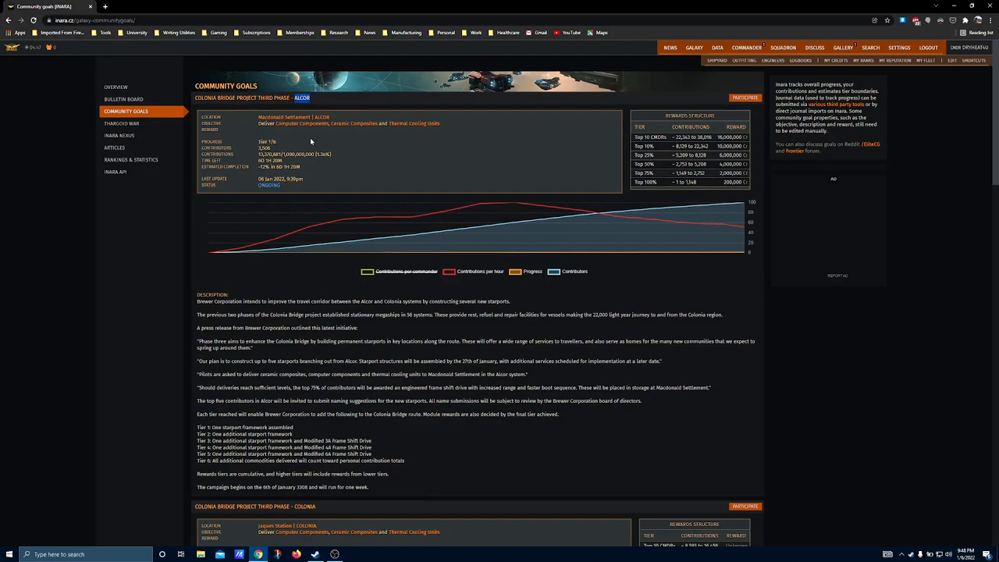
# Step: Scroll down to the Colonia Bridge Project Third Phase – Colonia section and its description
pyautogui.scroll(-3)
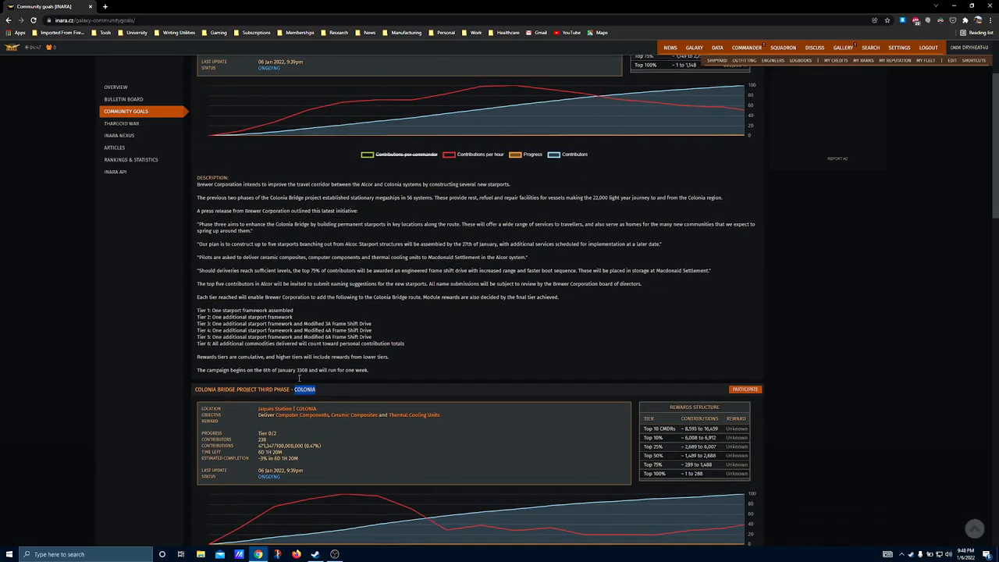
pyautogui.scroll(-3)
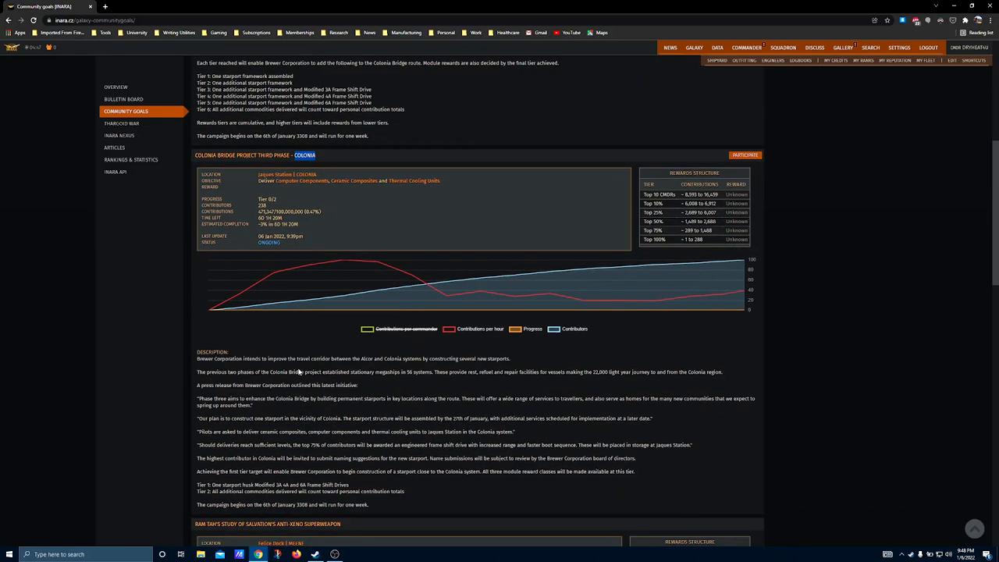
pyautogui.moveTo(316, 380)
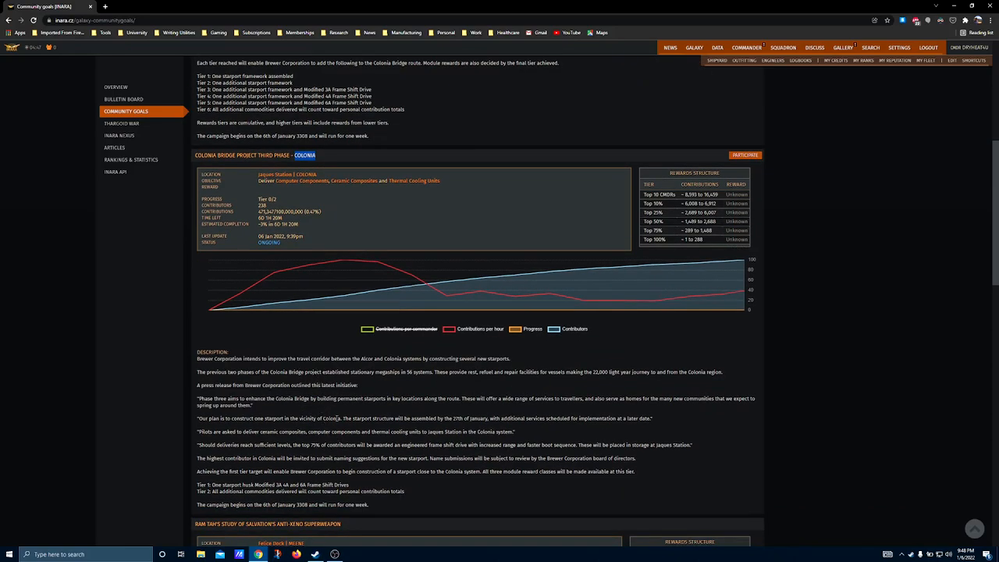
pyautogui.moveTo(350, 293)
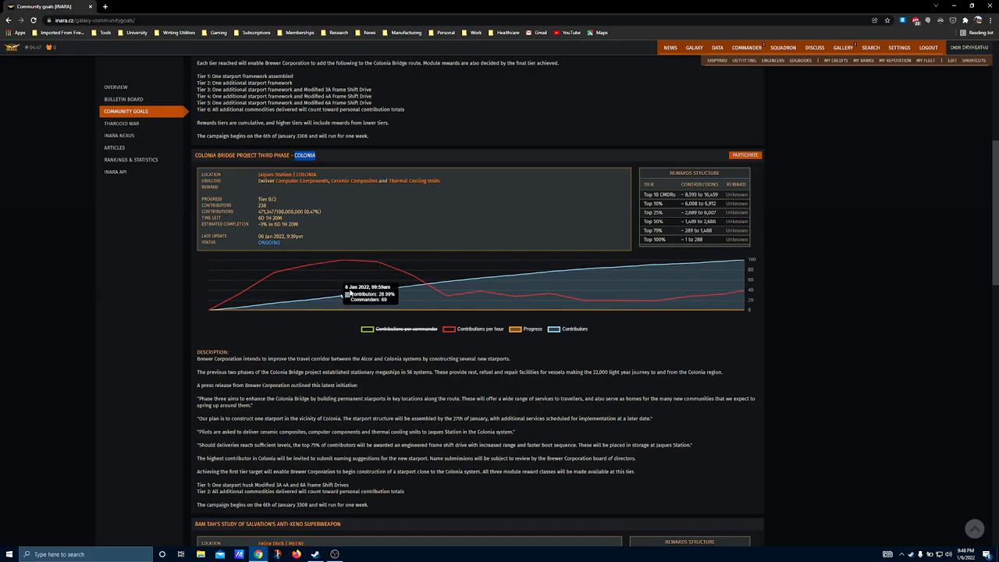
pyautogui.scroll(-3)
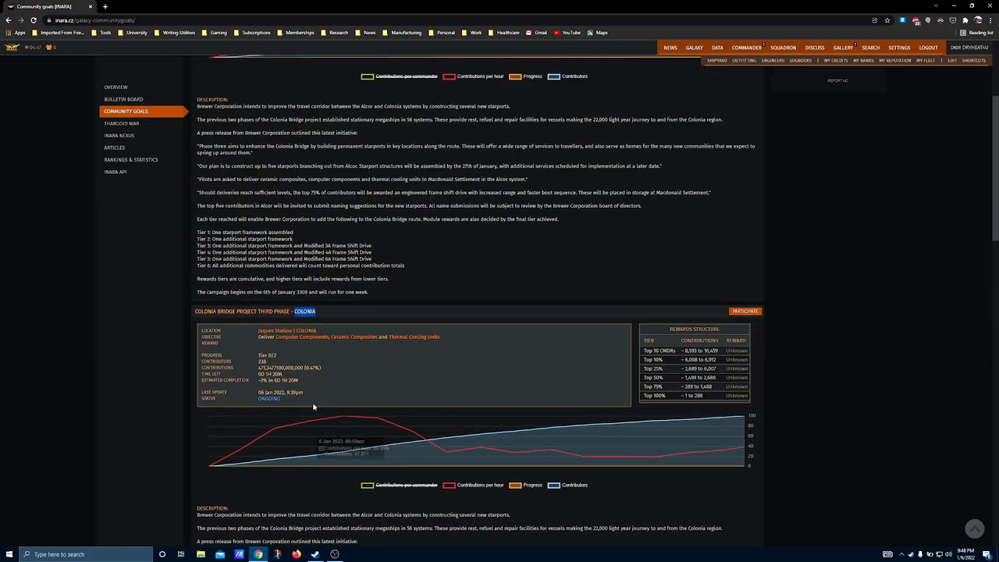
pyautogui.scroll(3)
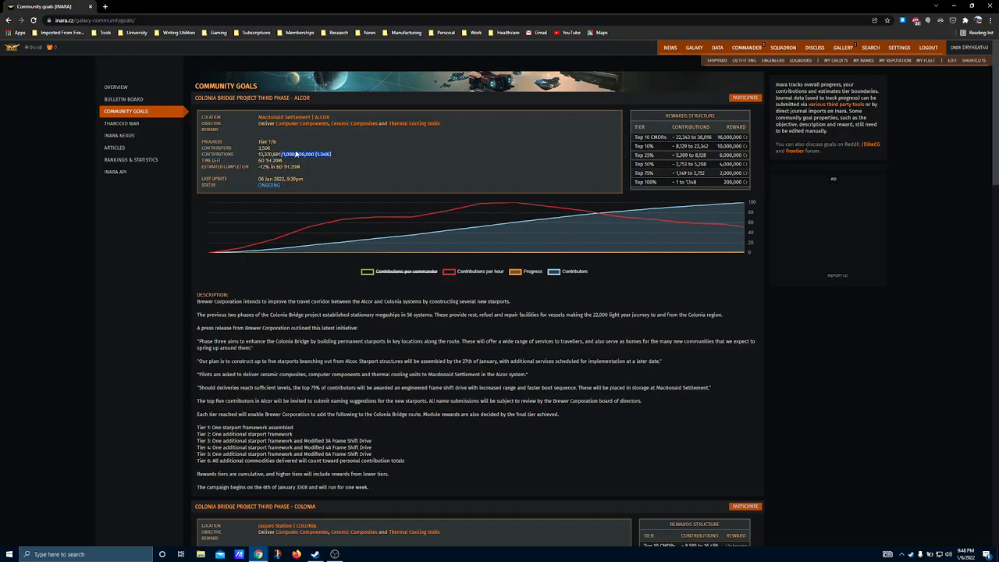
pyautogui.scroll(-3)
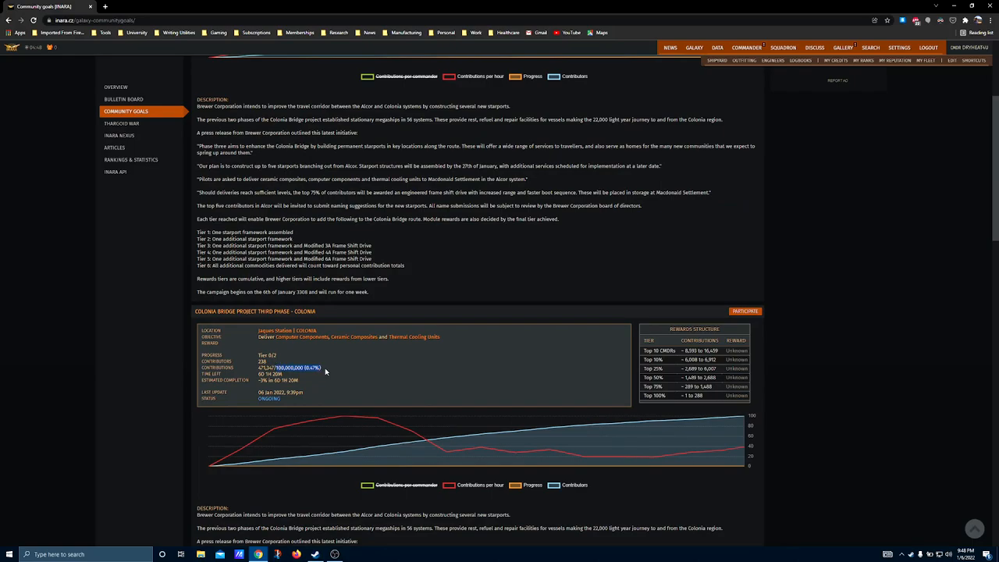
pyautogui.scroll(-3)
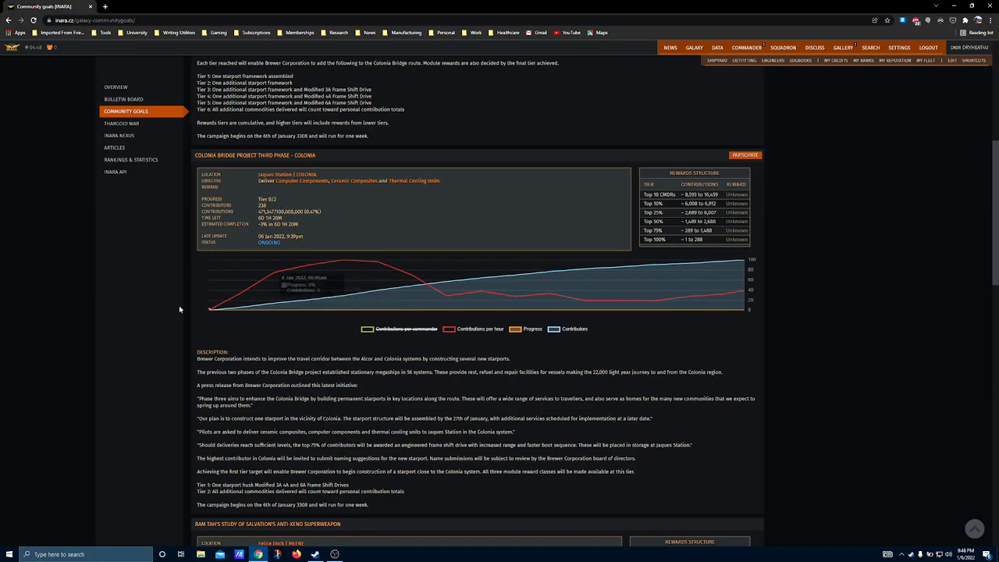
pyautogui.scroll(-3)
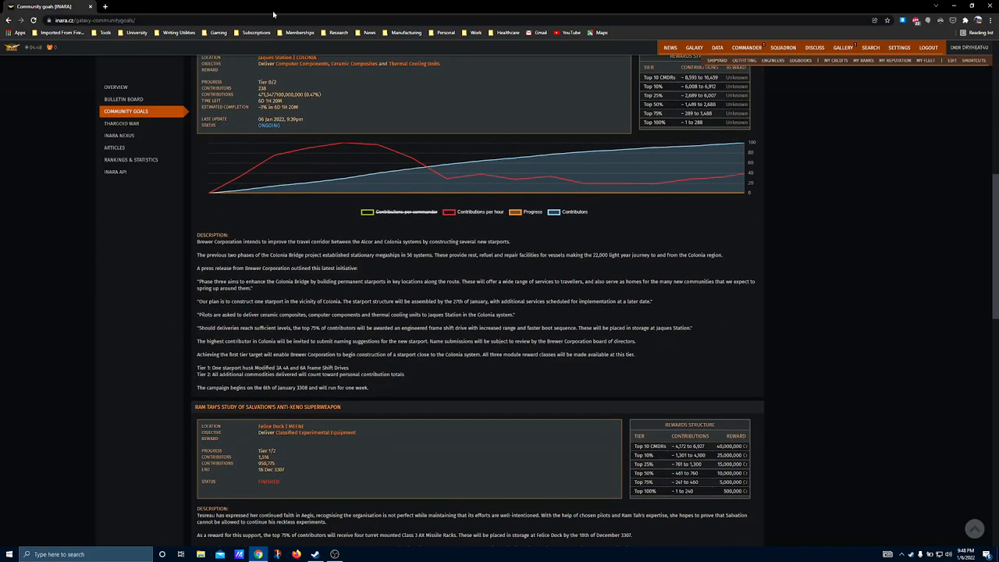
pyautogui.scroll(-3)
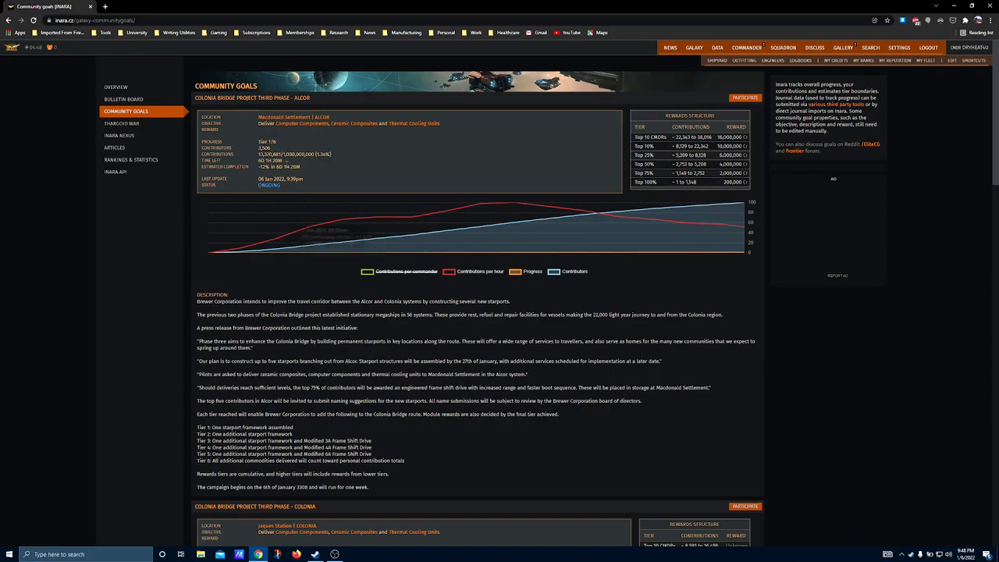
pyautogui.moveTo(196, 458)
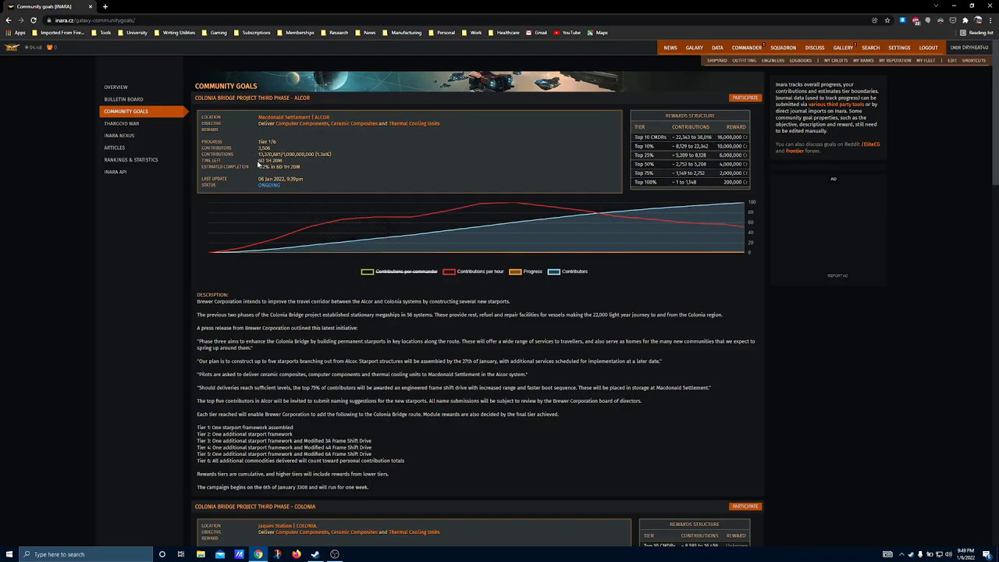
pyautogui.moveTo(326, 491)
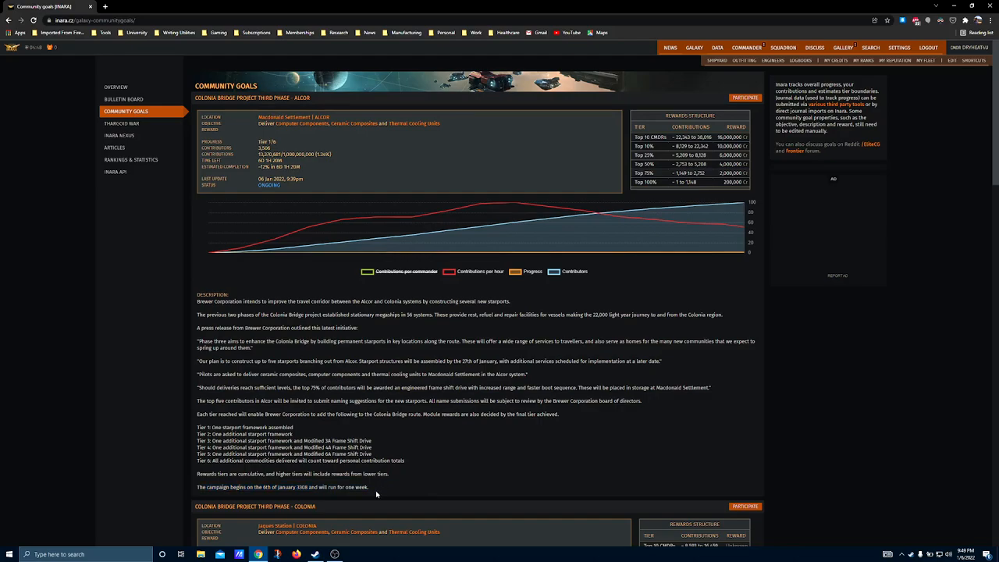
pyautogui.moveTo(202, 427); pyautogui.dragTo(404, 461)
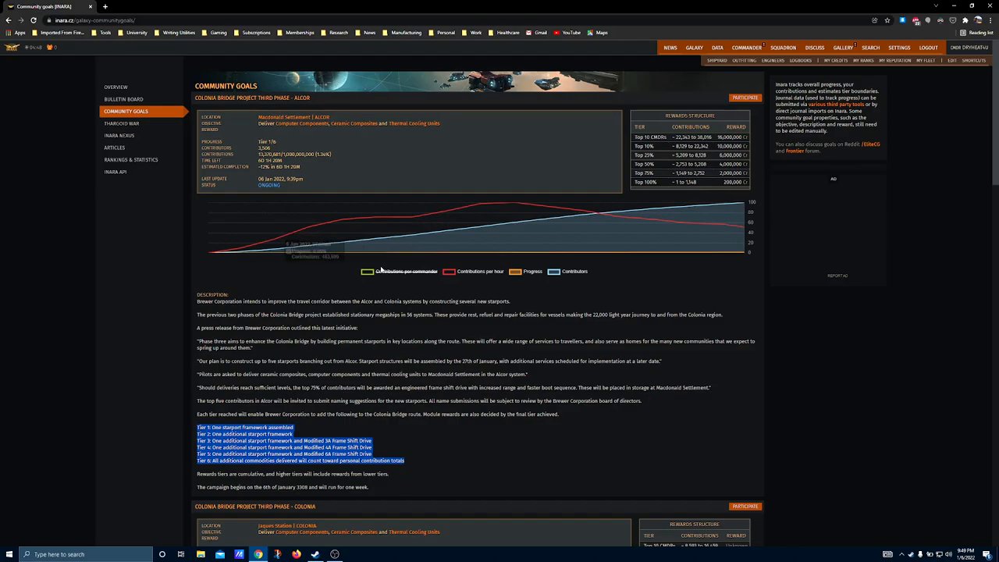
pyautogui.moveTo(390, 429)
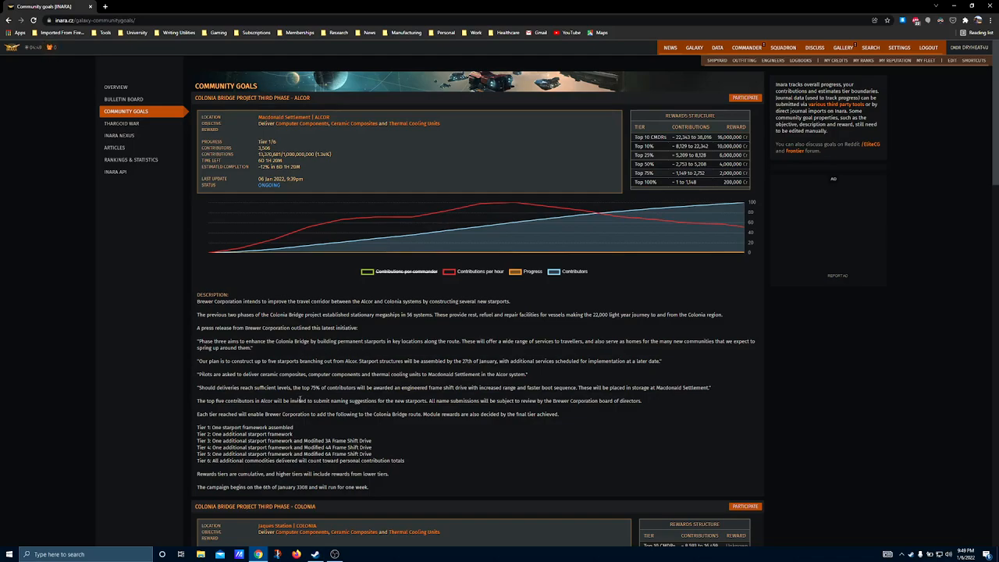
pyautogui.moveTo(295, 401)
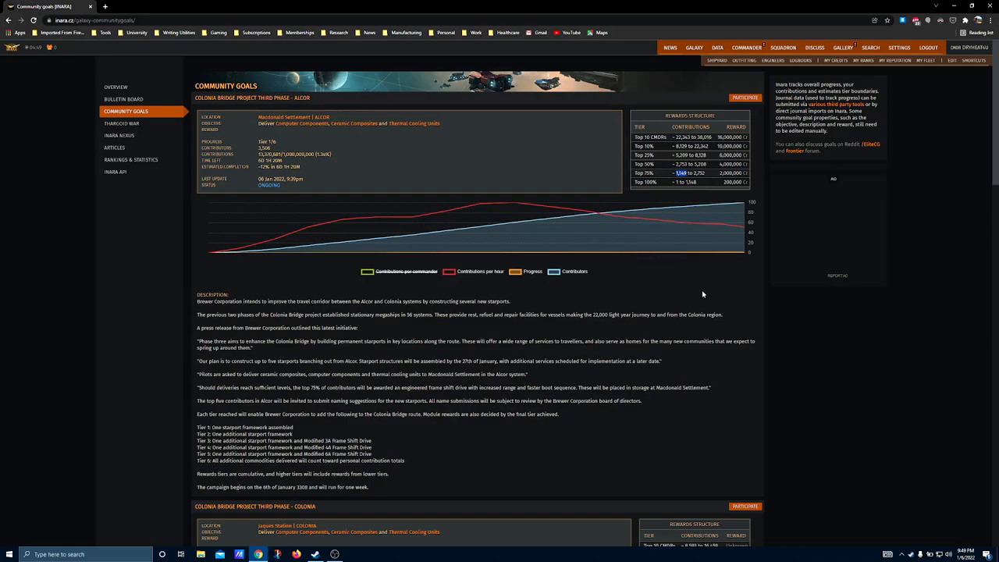
pyautogui.moveTo(687, 326)
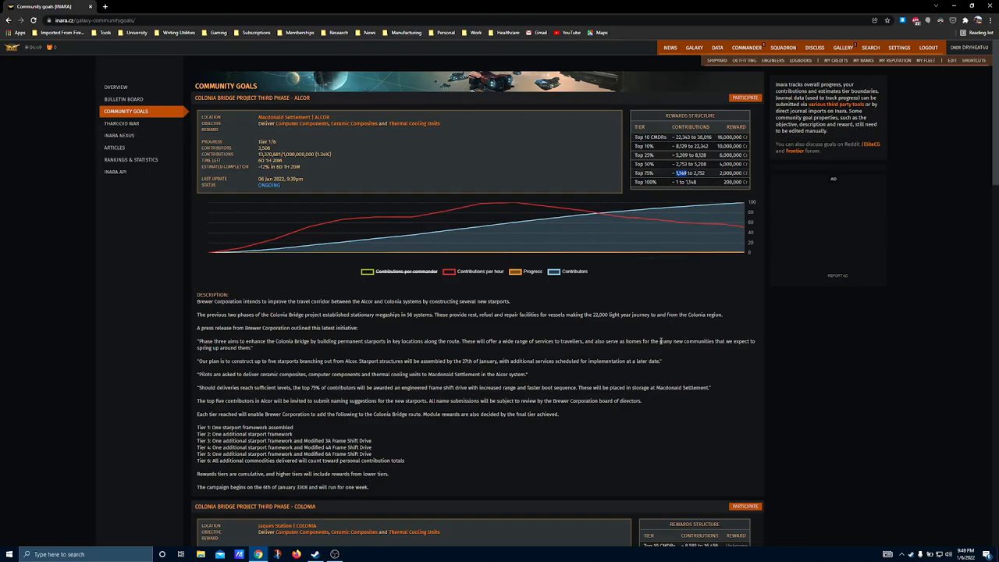
pyautogui.moveTo(477, 327)
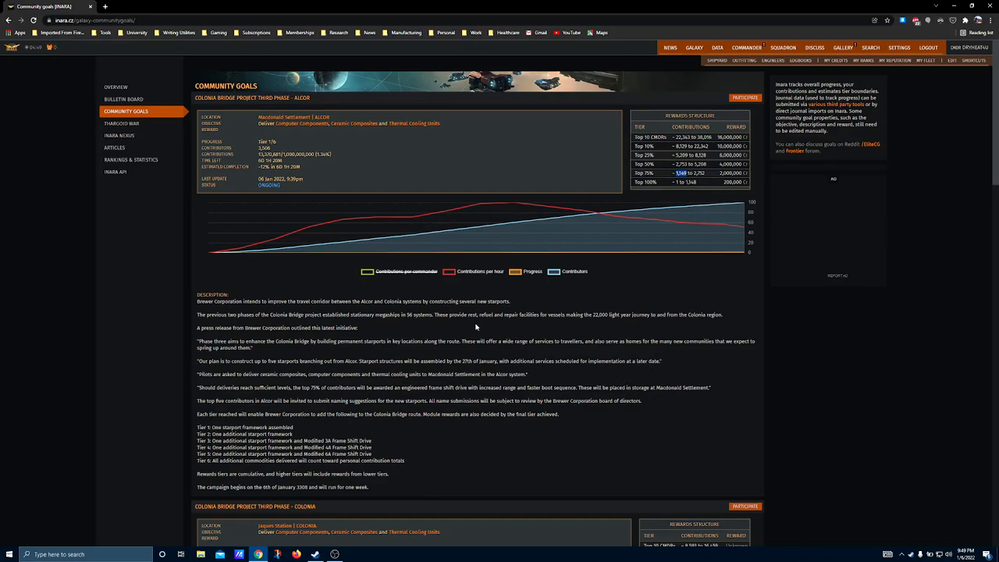
pyautogui.moveTo(529, 151)
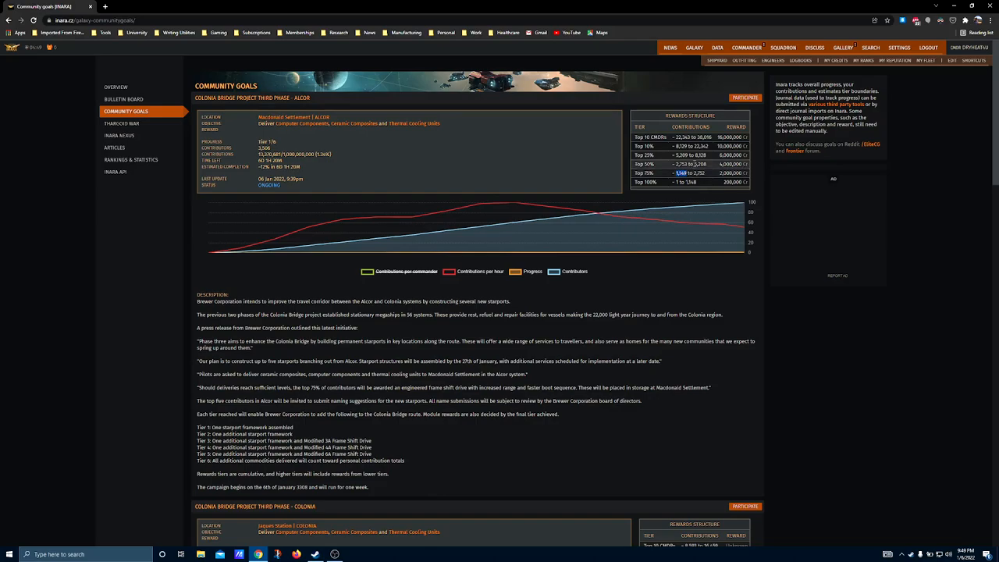
pyautogui.moveTo(601, 349)
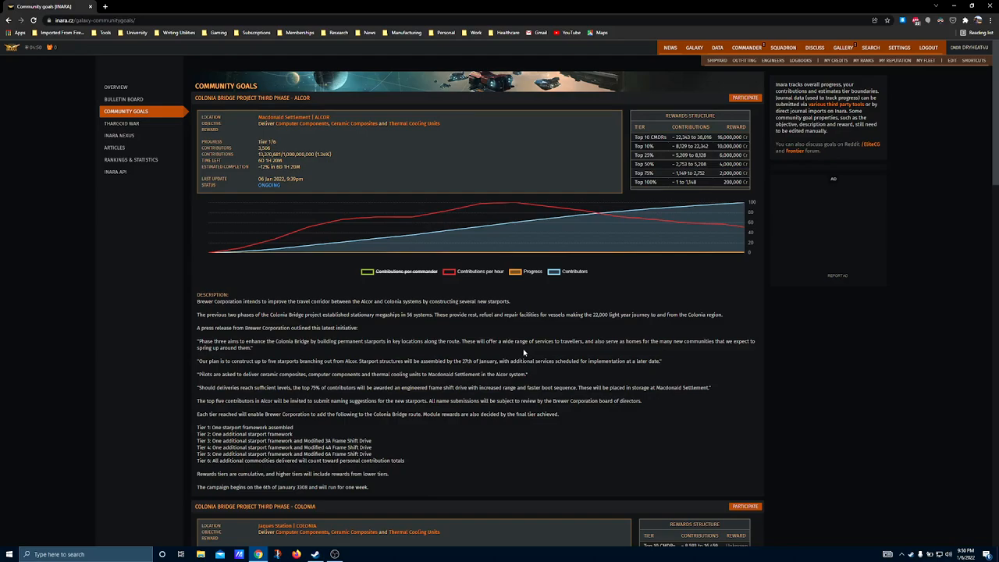
pyautogui.moveTo(355, 242)
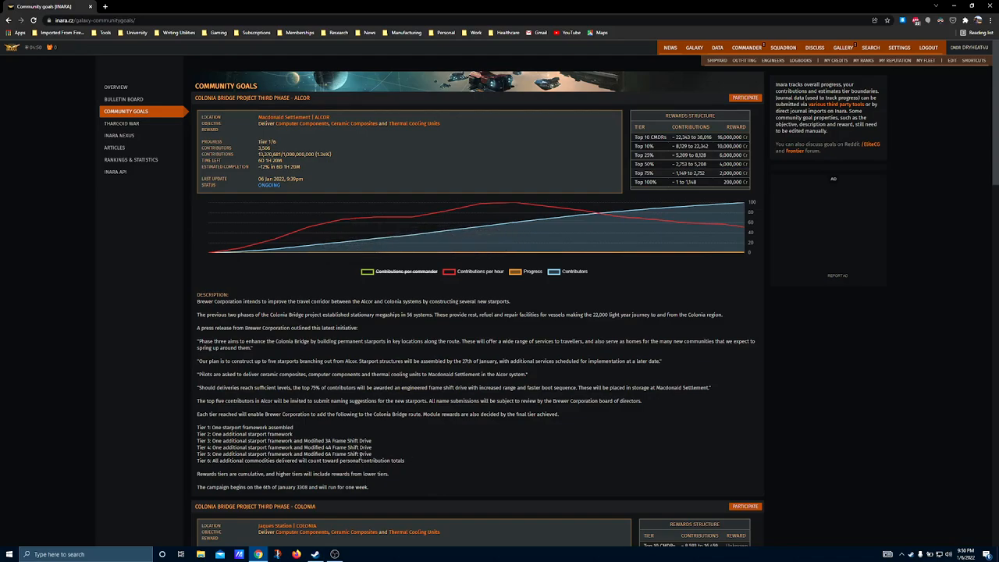
# Step: Highlight Alcor's Tier 3–5 reward lines, then scroll slightly further down
pyautogui.moveTo(197, 433); pyautogui.dragTo(372, 457)
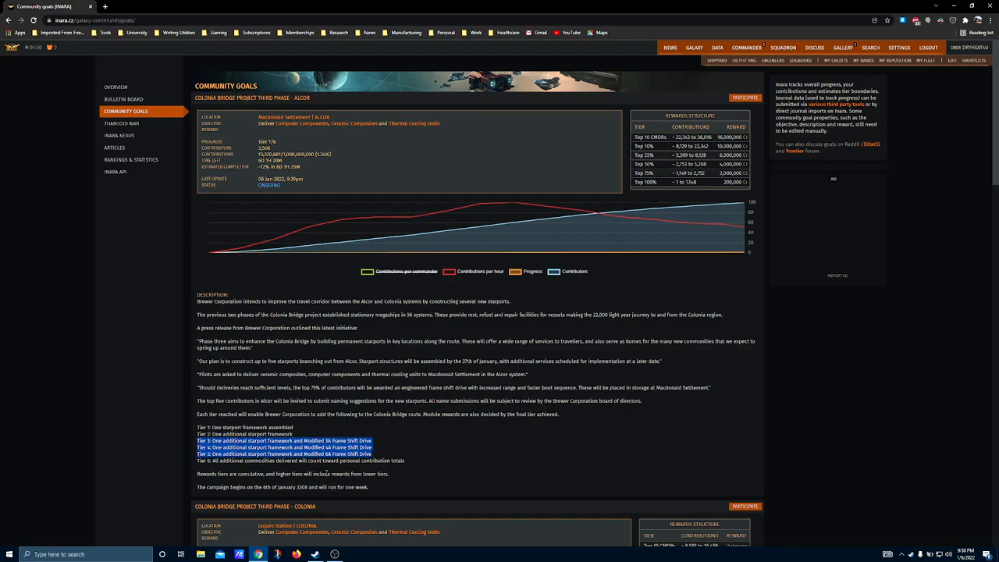
pyautogui.scroll(-3)
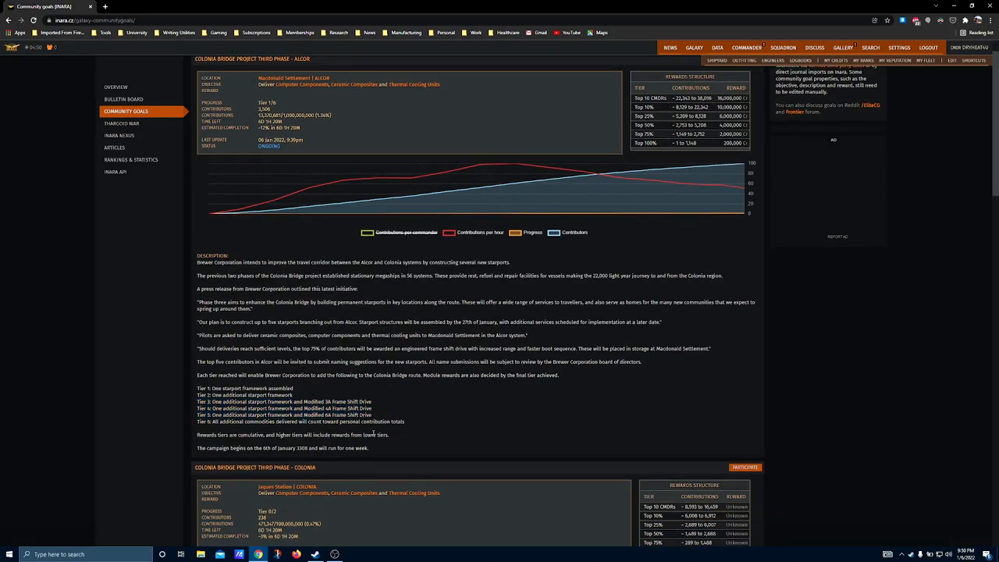
pyautogui.moveTo(382, 413)
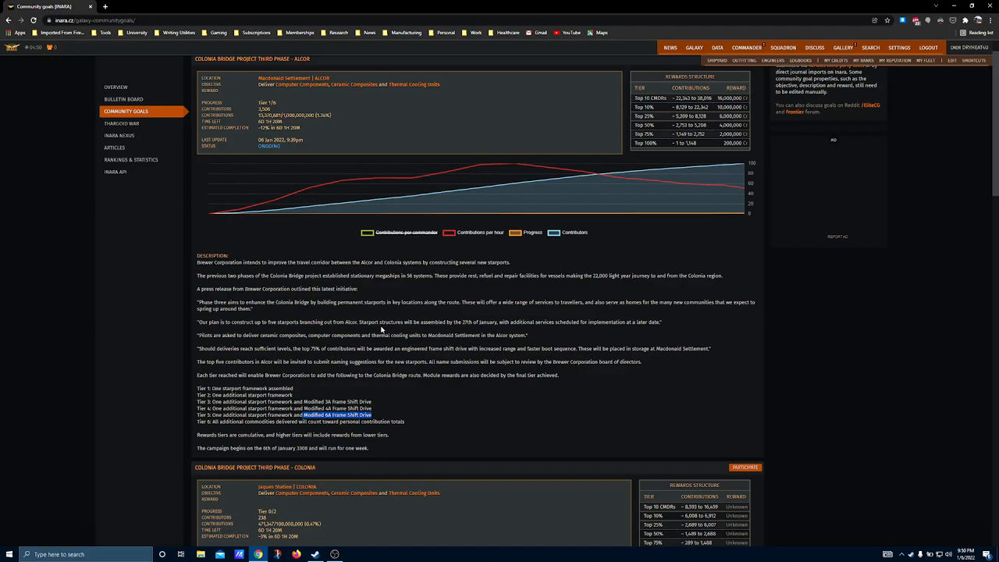
pyautogui.moveTo(412, 375)
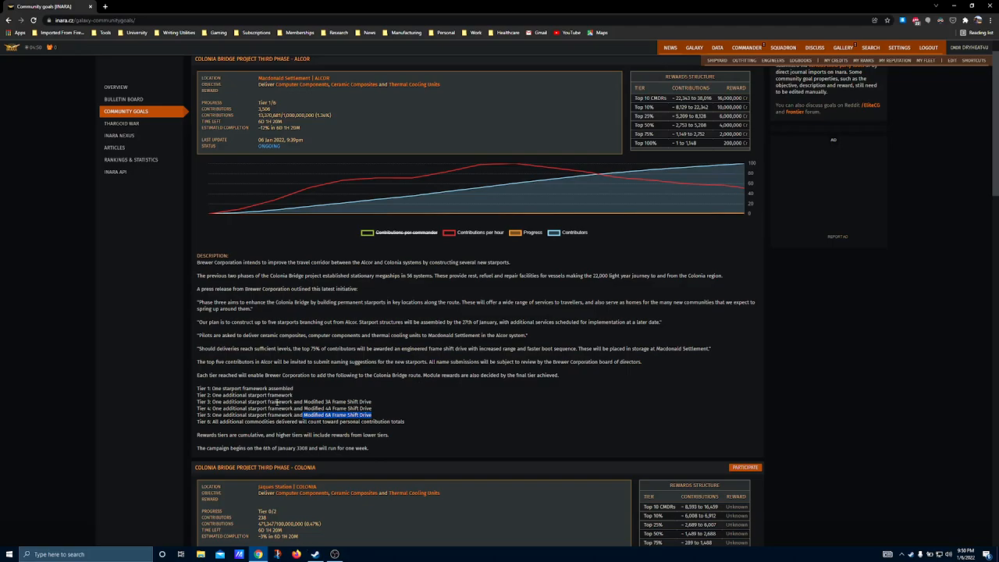
pyautogui.moveTo(381, 405)
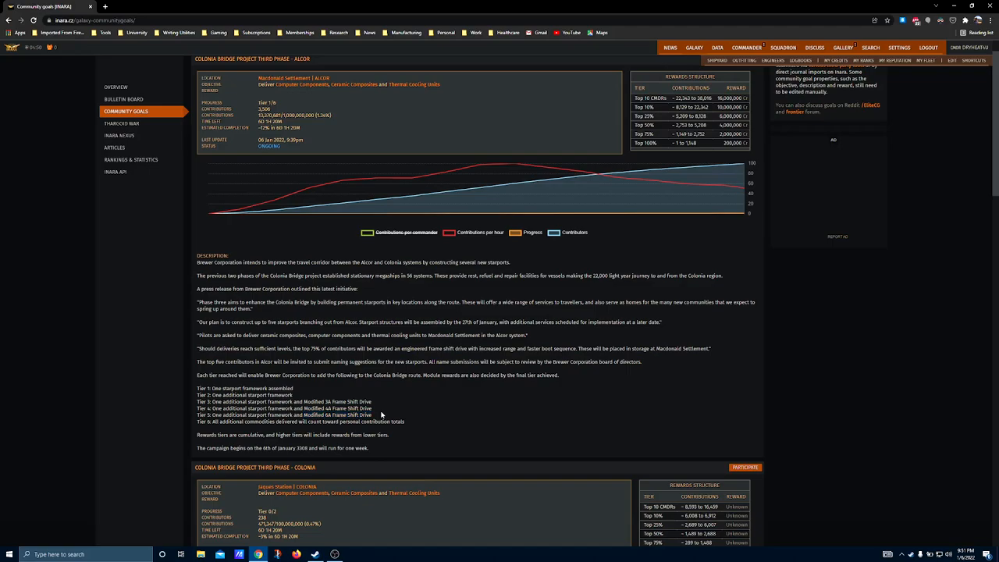
pyautogui.moveTo(383, 417)
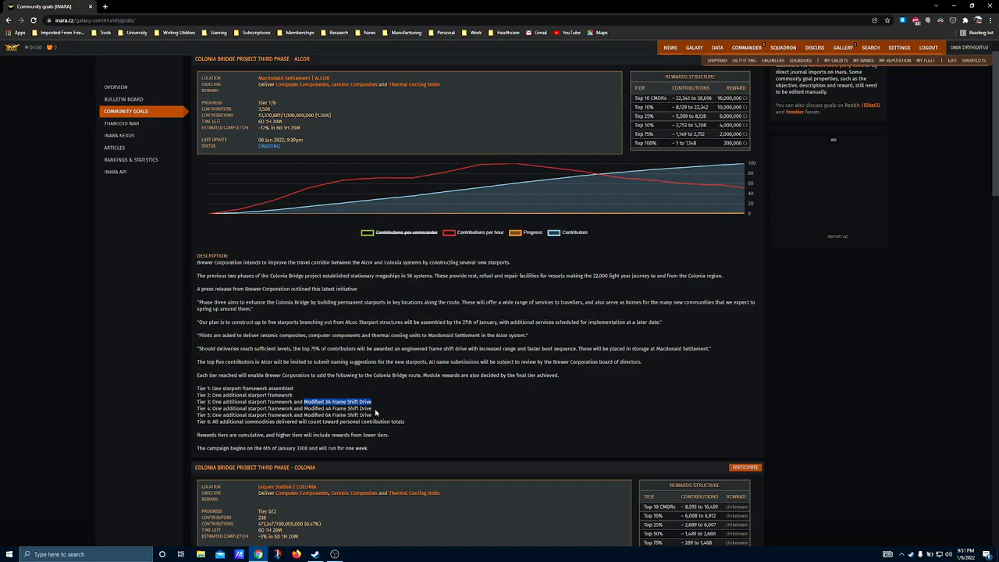
pyautogui.moveTo(375, 413)
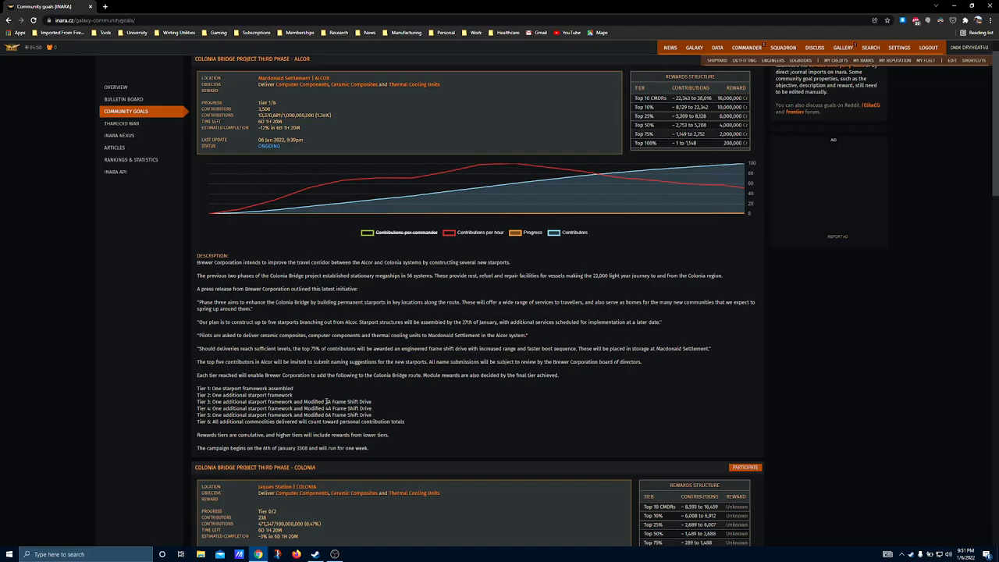
# Step: Highlight the Tier 5 '6A Frame Shift Drive' reward, then scroll toward the Colonia goal
pyautogui.doubleClick(336, 401)
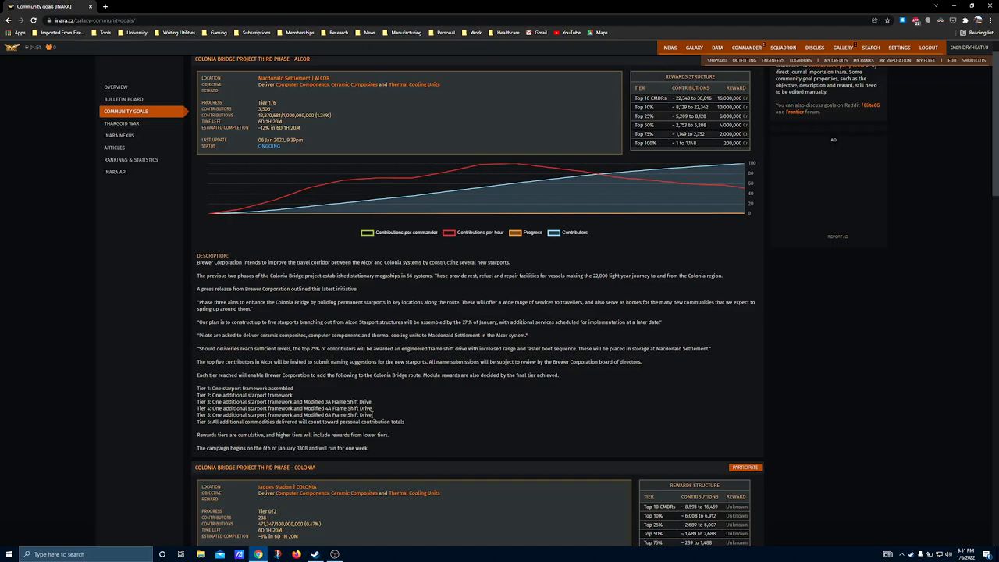
pyautogui.moveTo(377, 398)
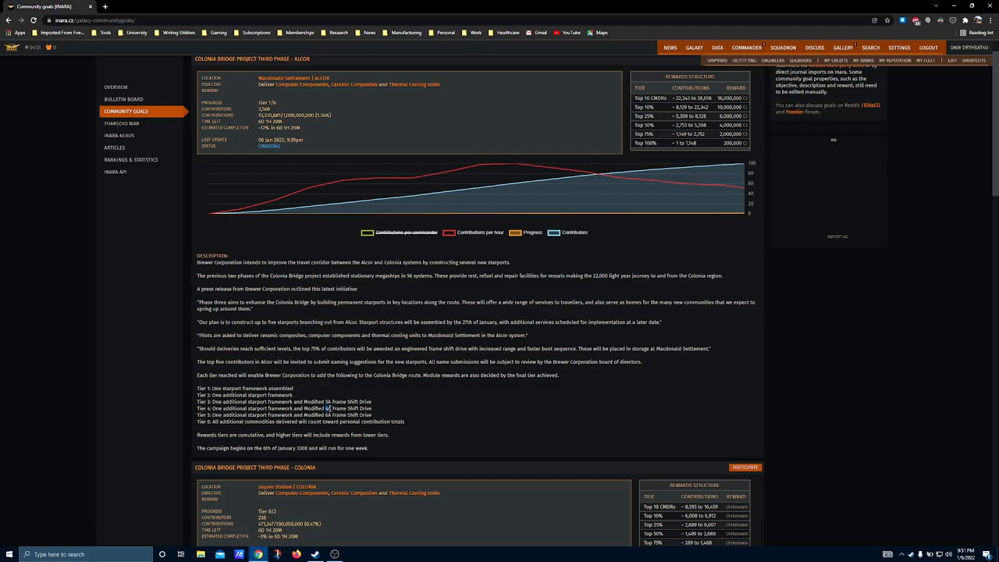
pyautogui.moveTo(198, 422); pyautogui.dragTo(372, 415)
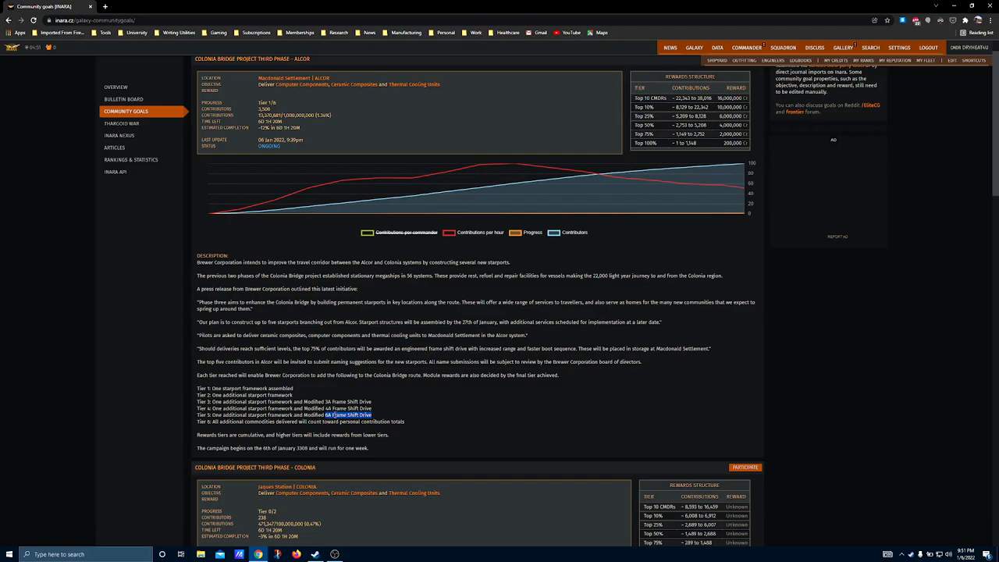
pyautogui.moveTo(277, 308)
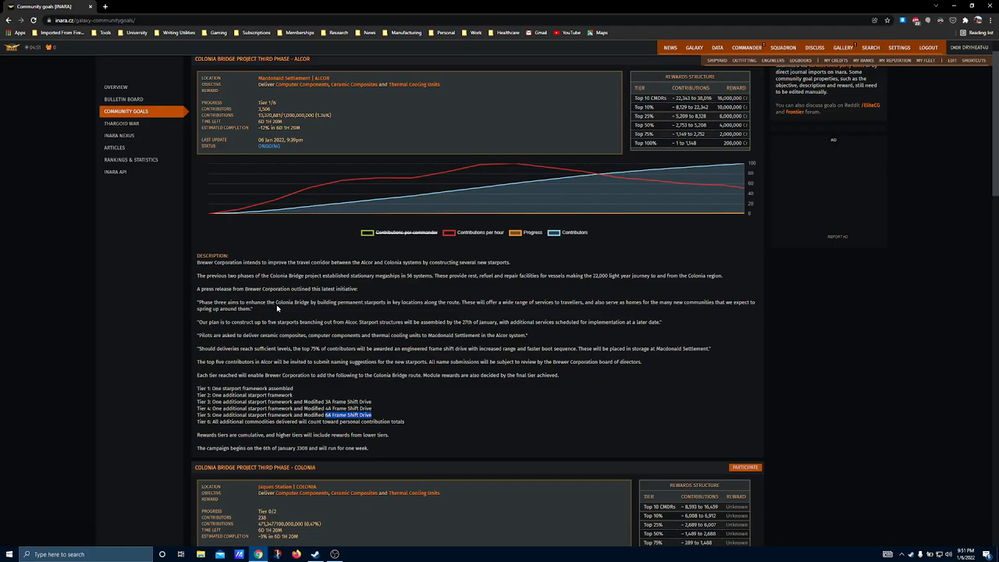
pyautogui.moveTo(277, 307)
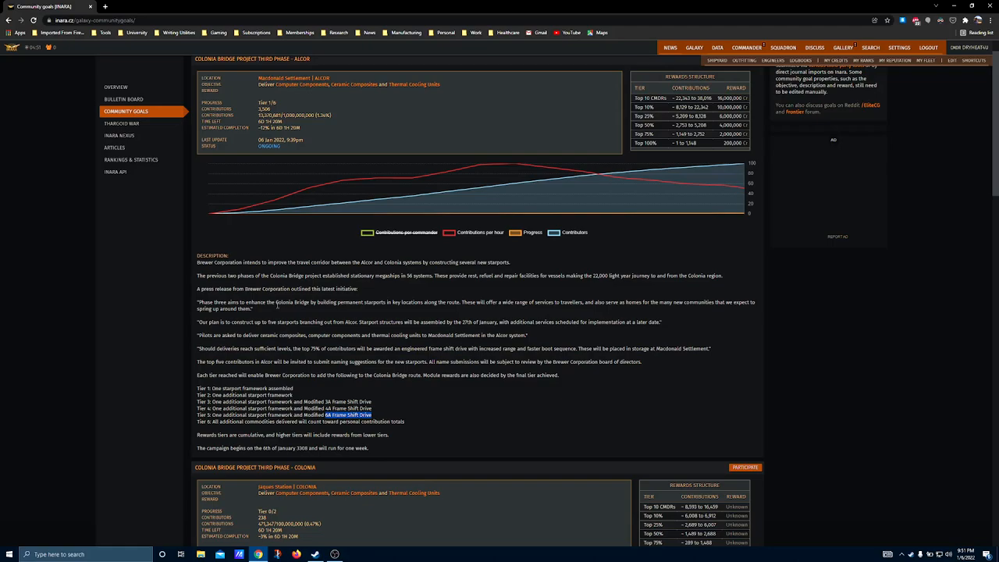
pyautogui.scroll(-3)
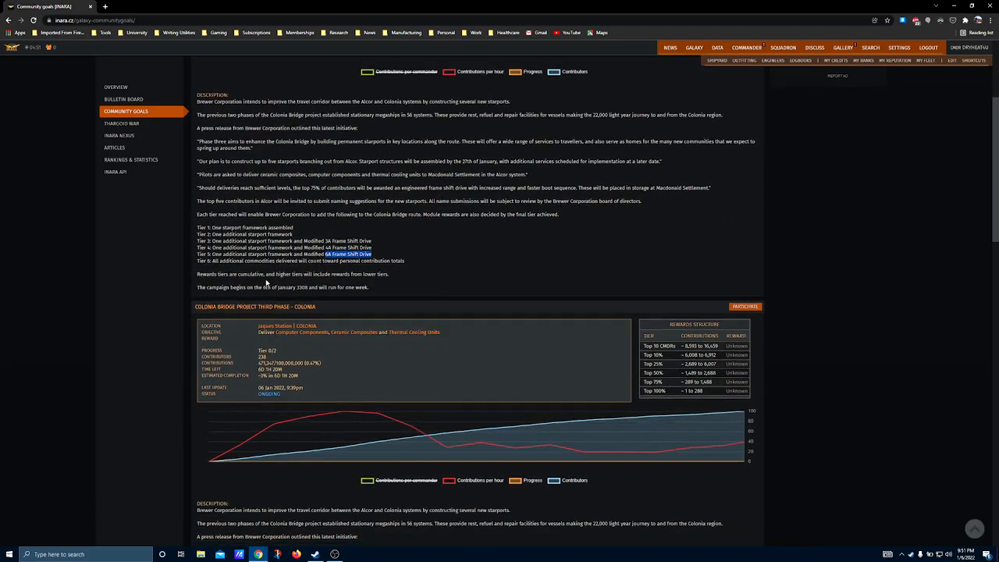
# Step: Scroll through the Colonia goal's description and its two-tier reward list
pyautogui.scroll(-3)
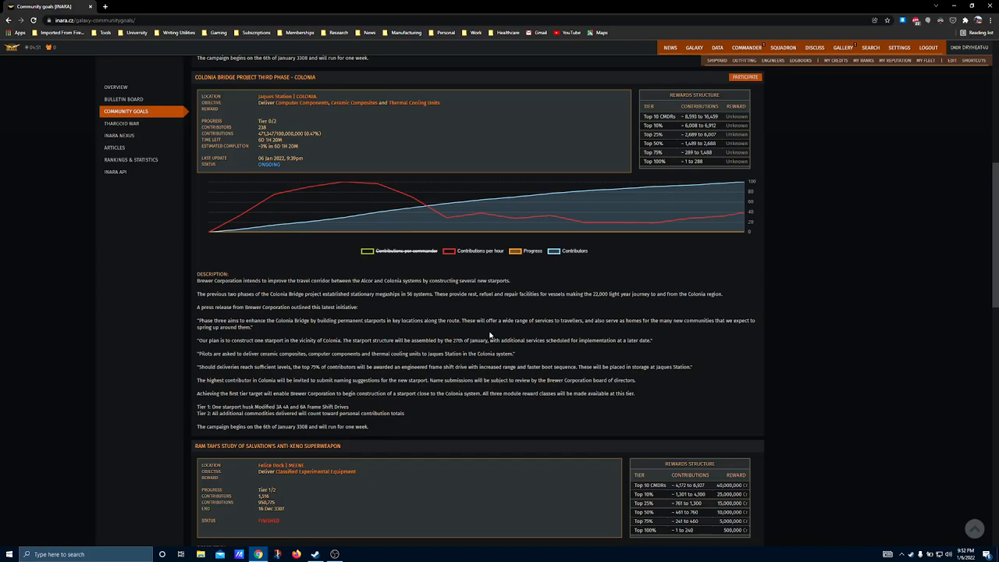
pyautogui.scroll(-3)
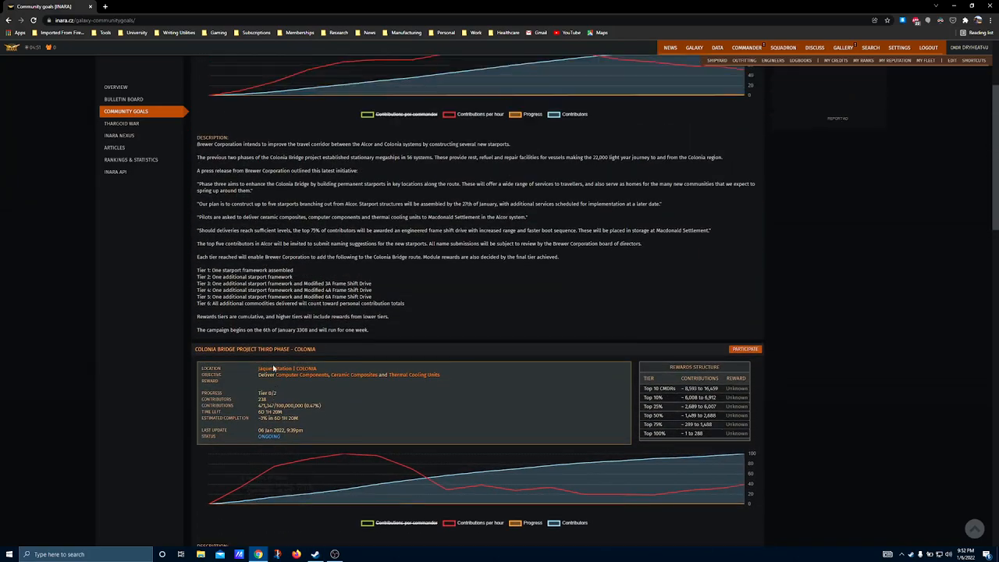
pyautogui.scroll(-3)
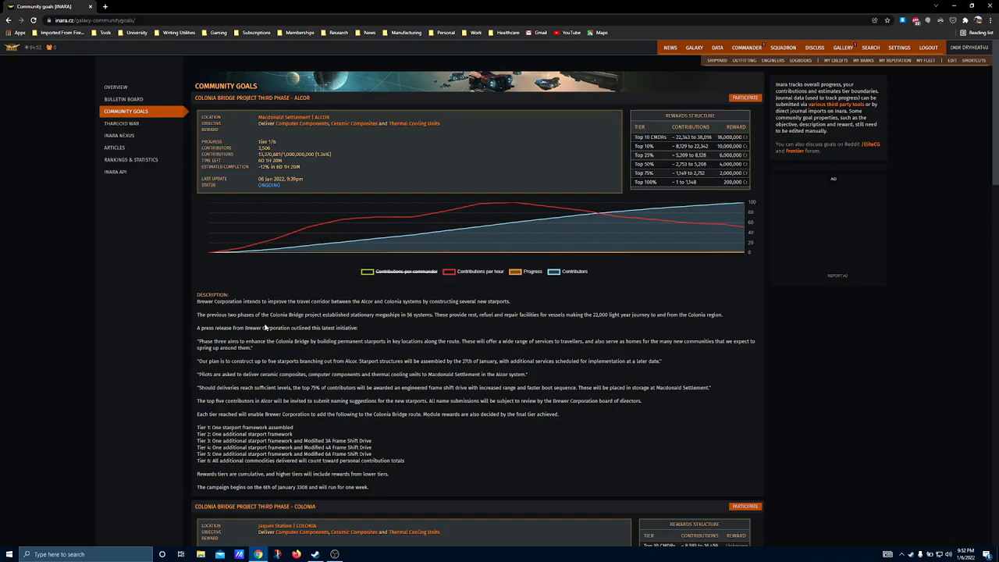
pyautogui.moveTo(252, 297)
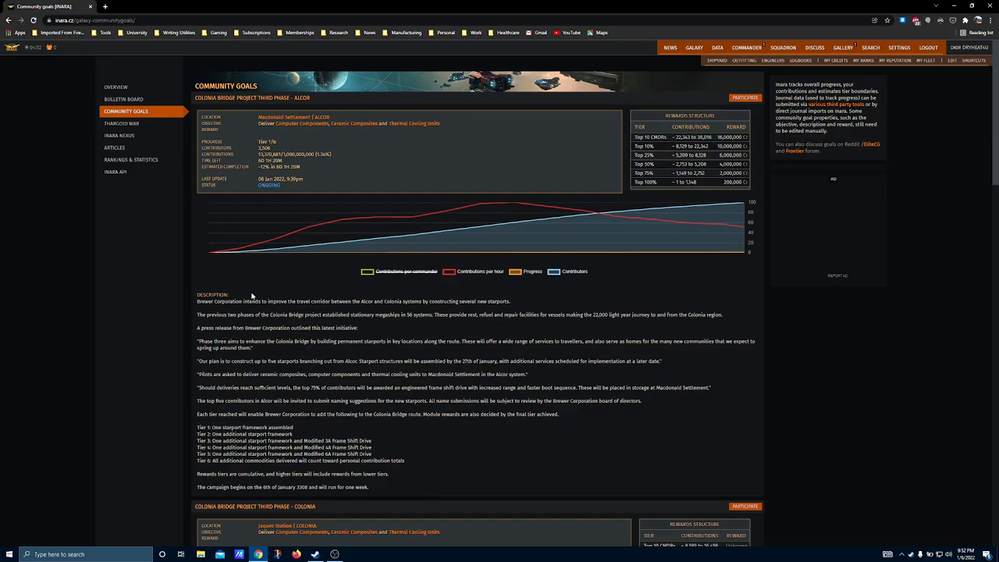
pyautogui.moveTo(256, 322)
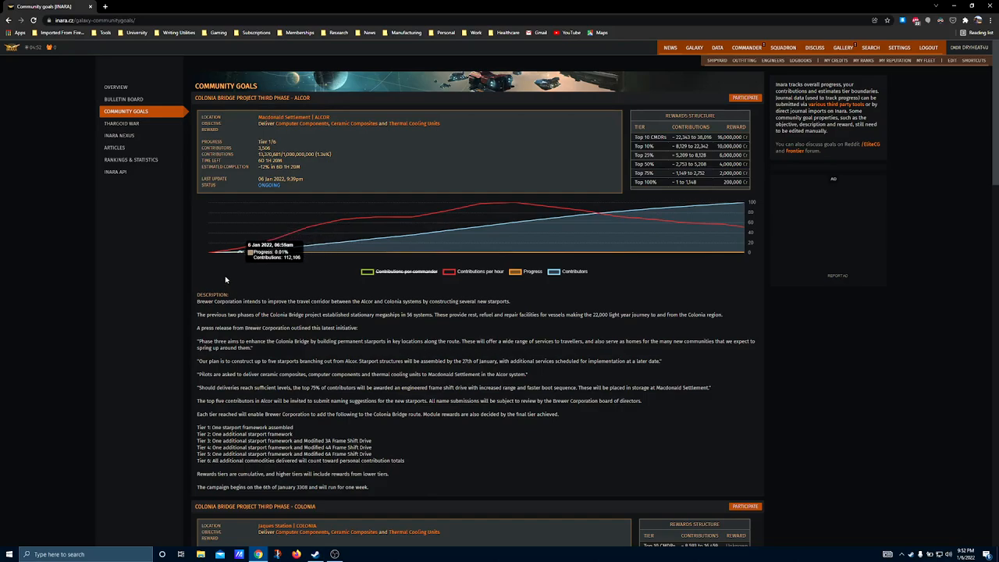
pyautogui.scroll(-3)
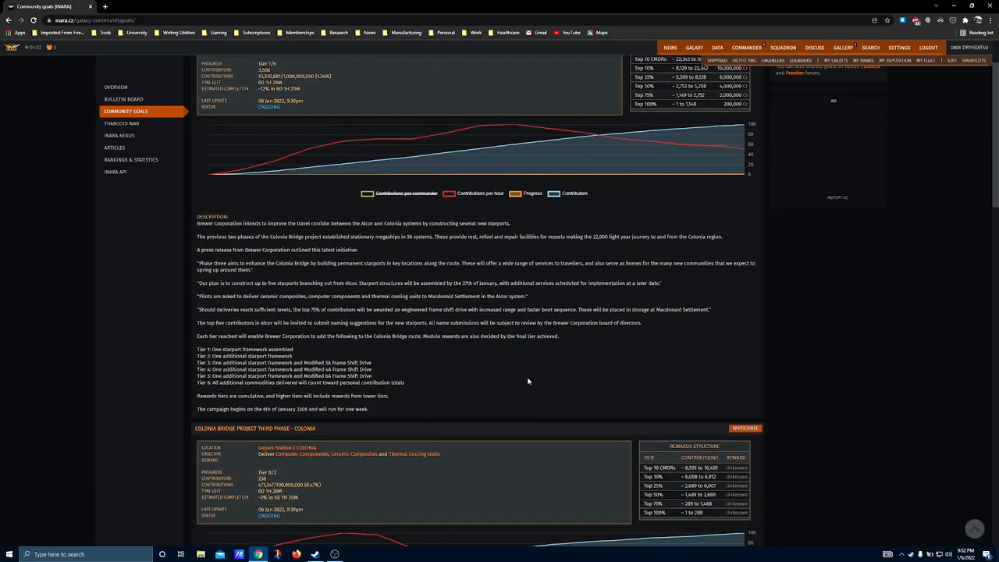
pyautogui.scroll(3)
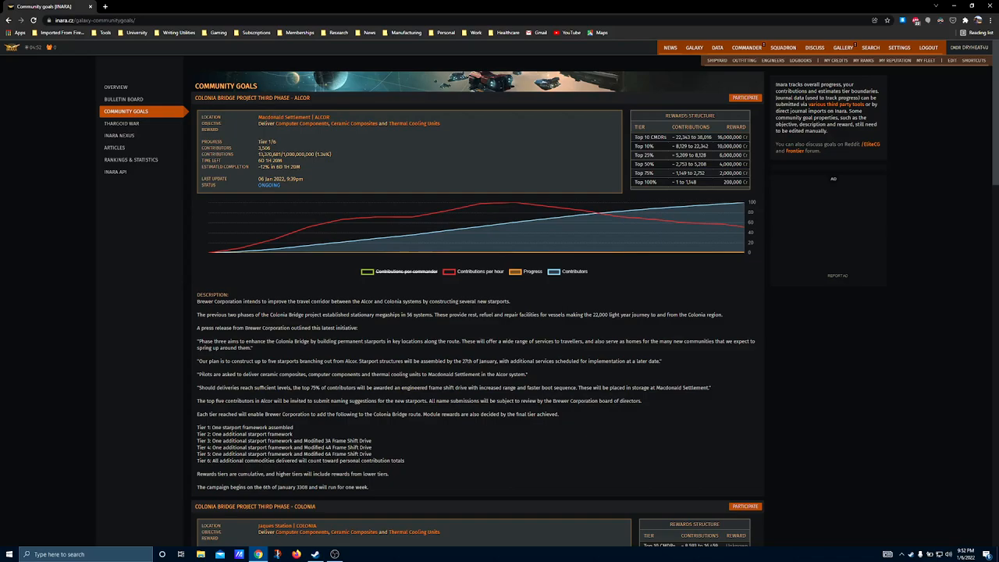